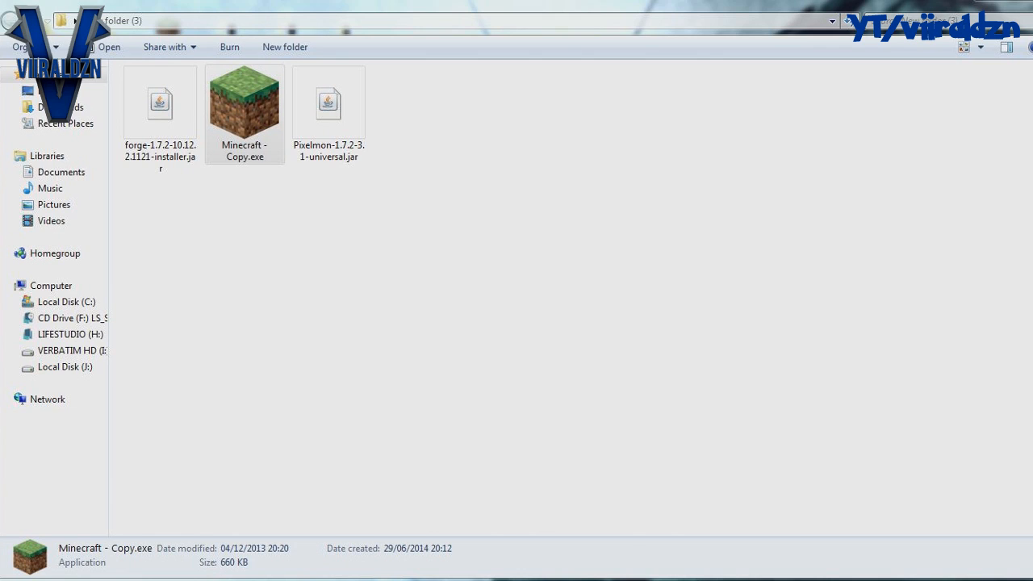
- Start Minecraft - Copy.exe and set the profile's version to release 1.7.2
click(329, 103)
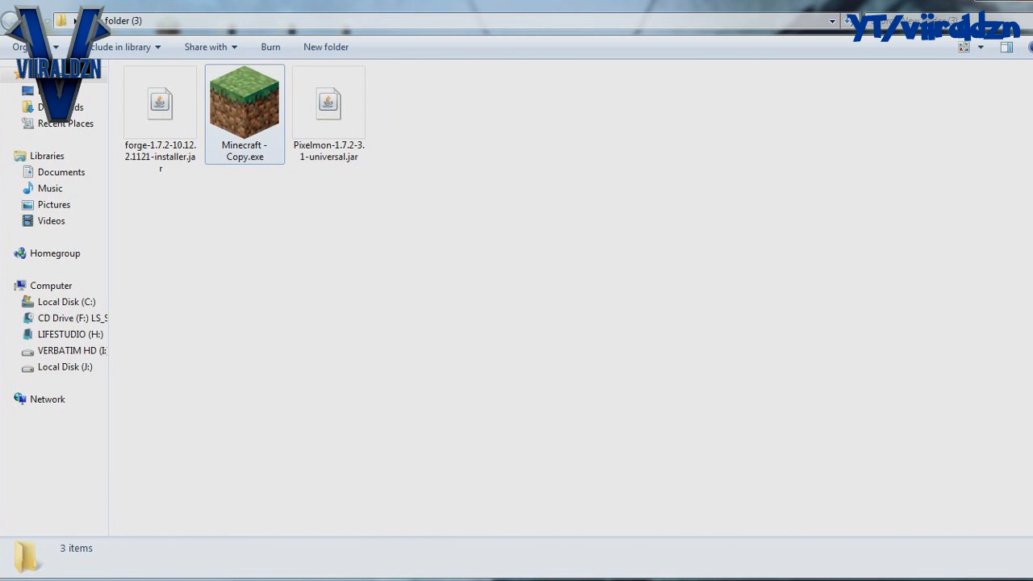
mouse_move(245, 105)
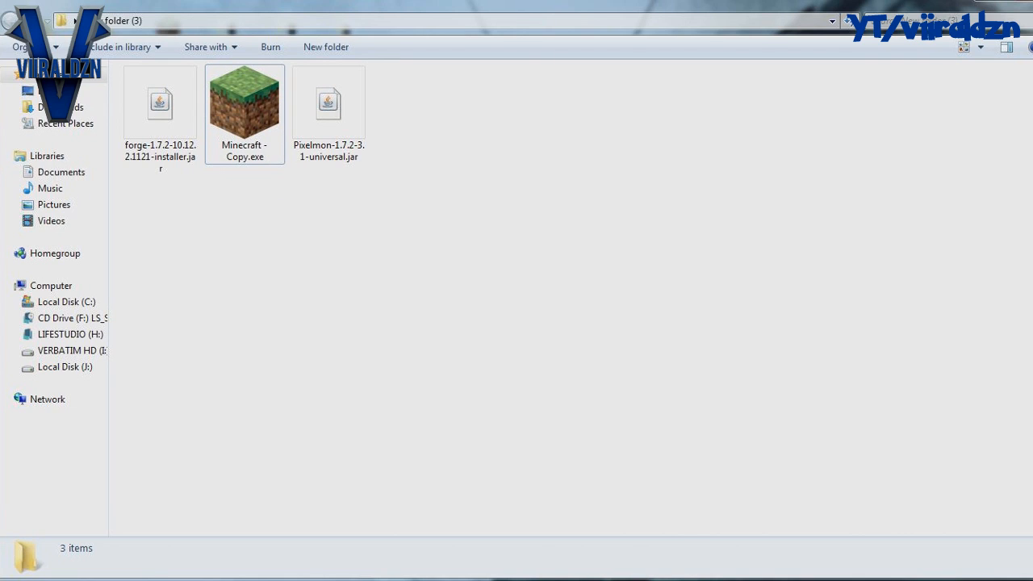
click(328, 102)
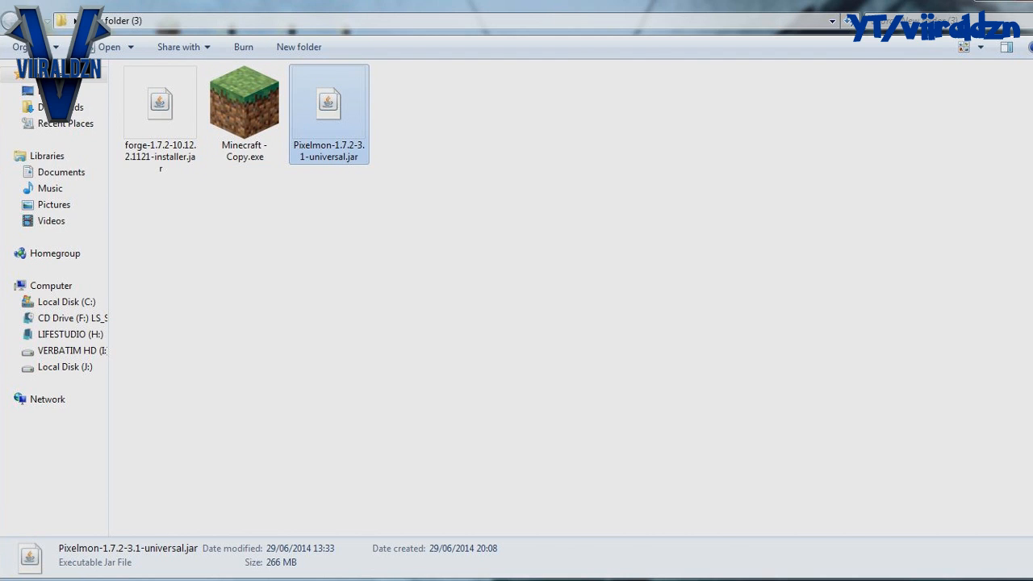
mouse_move(328, 113)
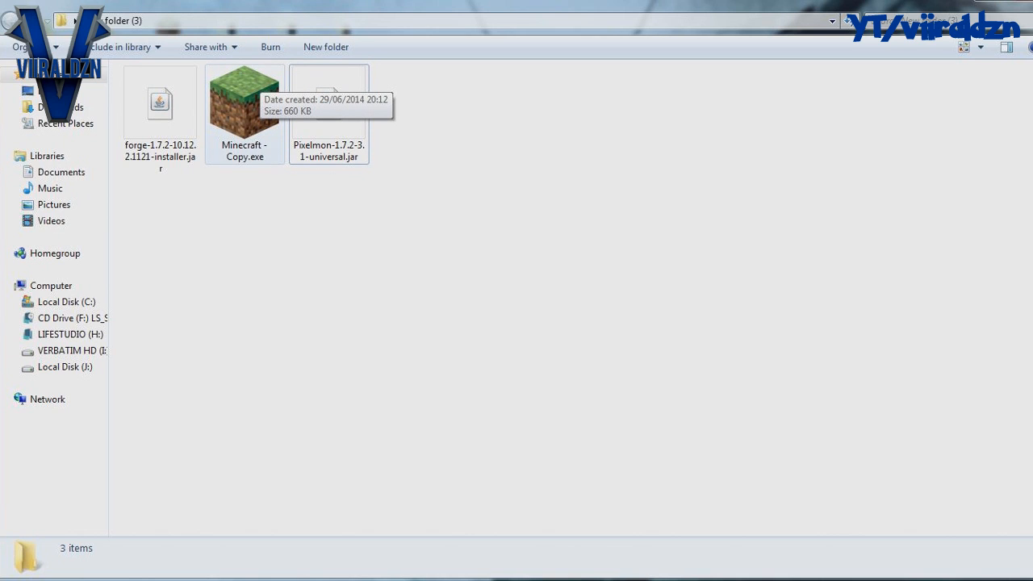
click(244, 103)
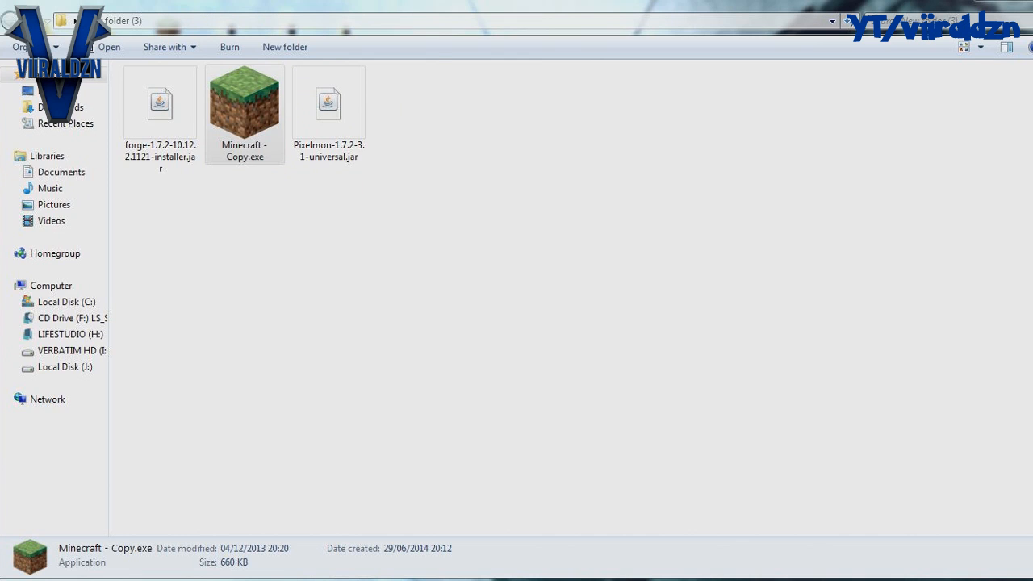
double_click(244, 103)
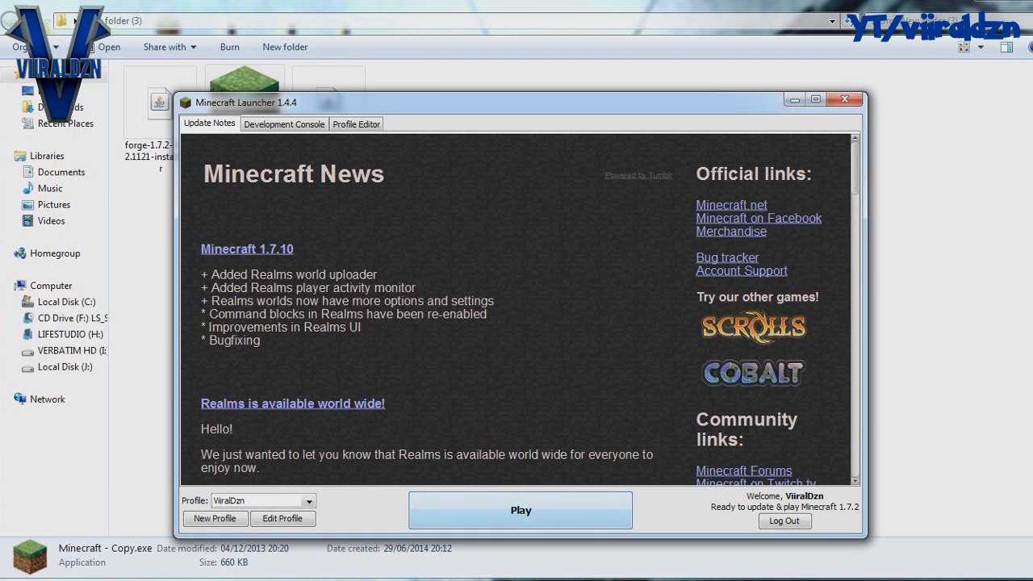
click(282, 518)
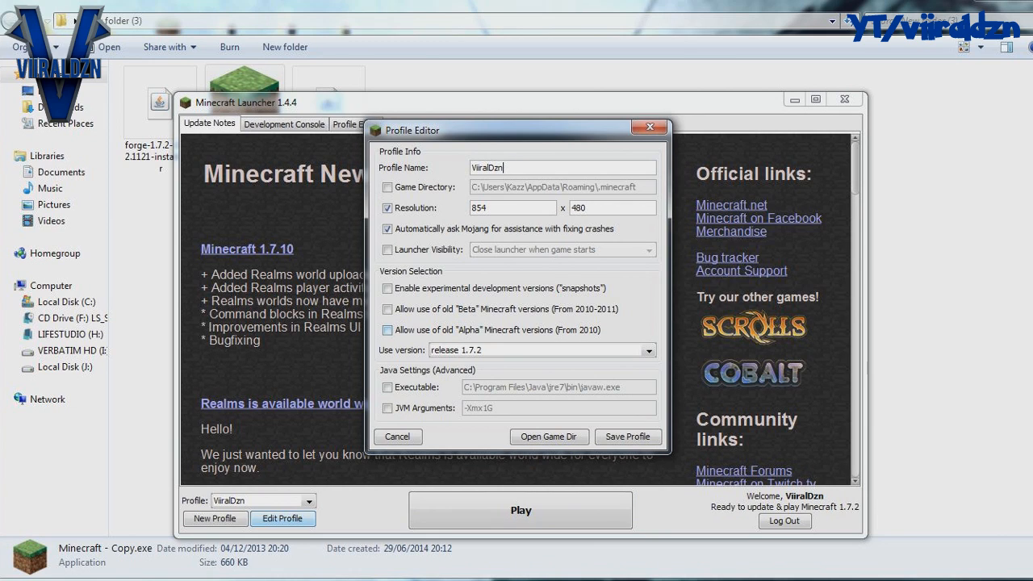
click(648, 349)
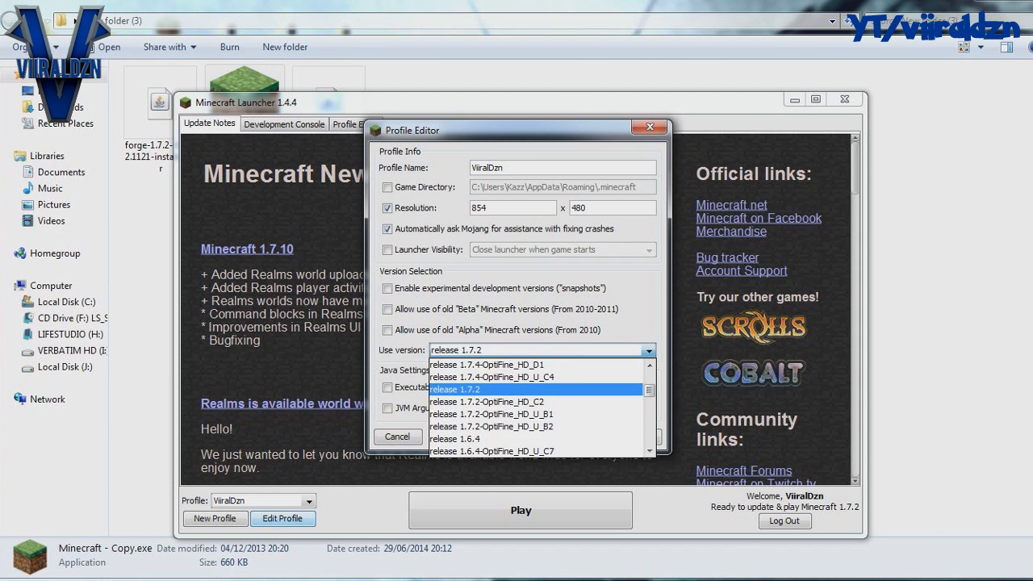
click(455, 389)
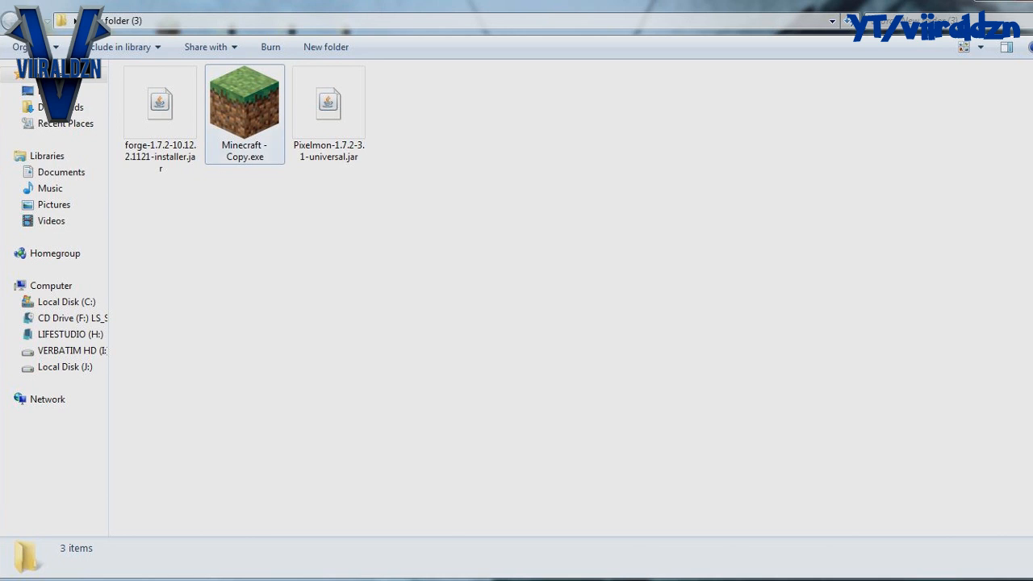
- Run the Forge installer, install the 10.12.2.1121 client, and dismiss the Complete message
click(159, 113)
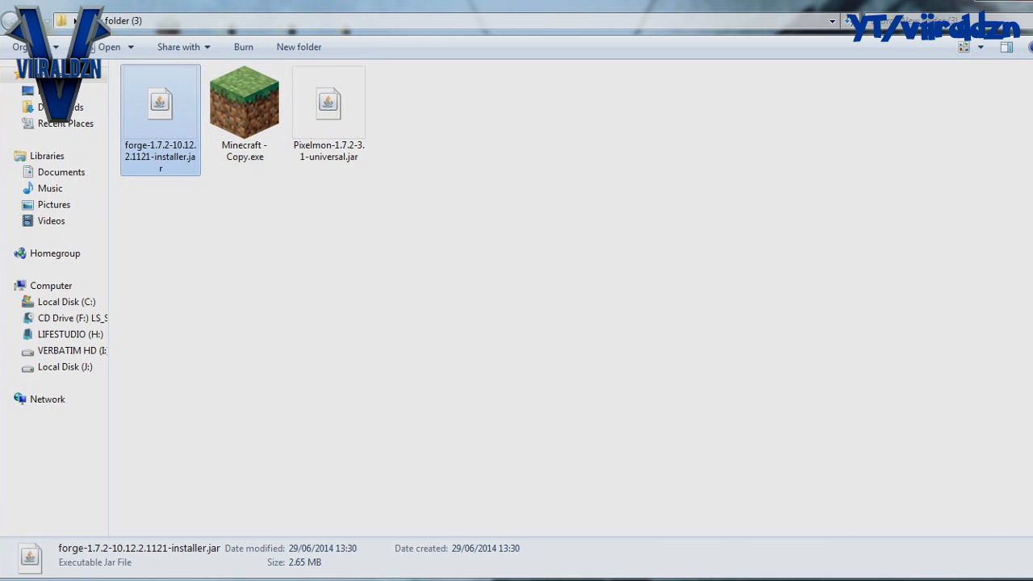
double_click(159, 102)
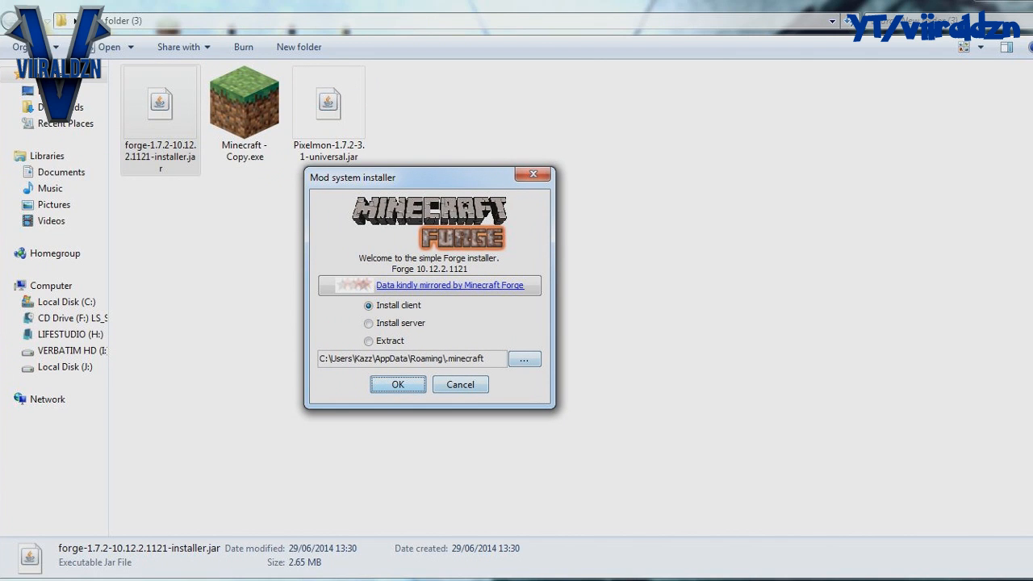
click(369, 305)
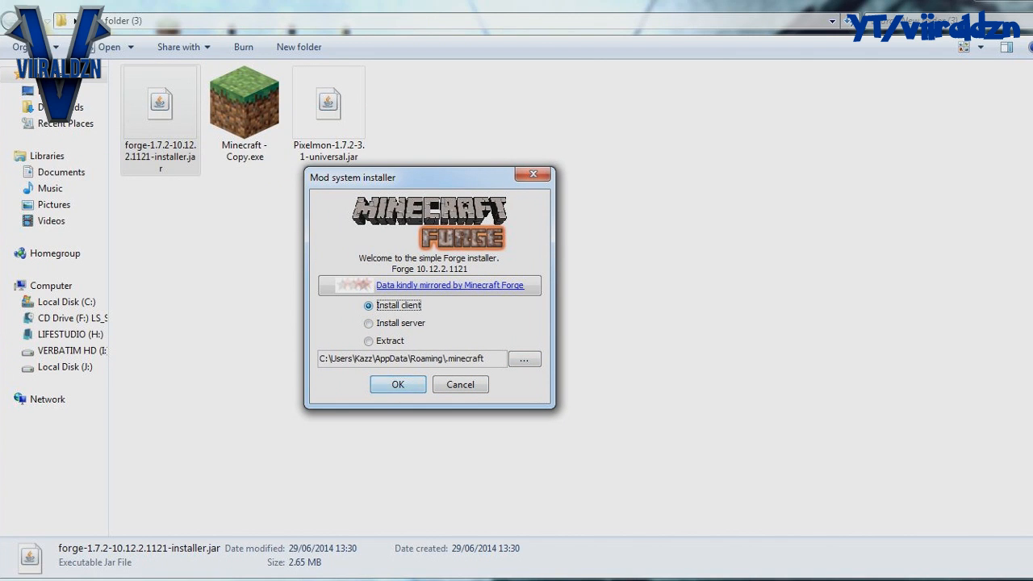
click(369, 323)
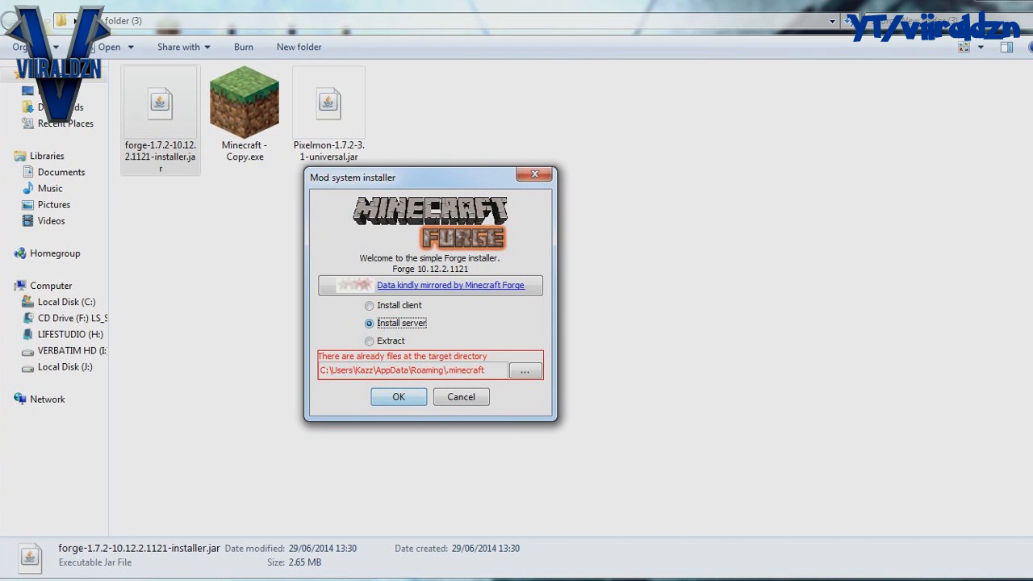
click(369, 305)
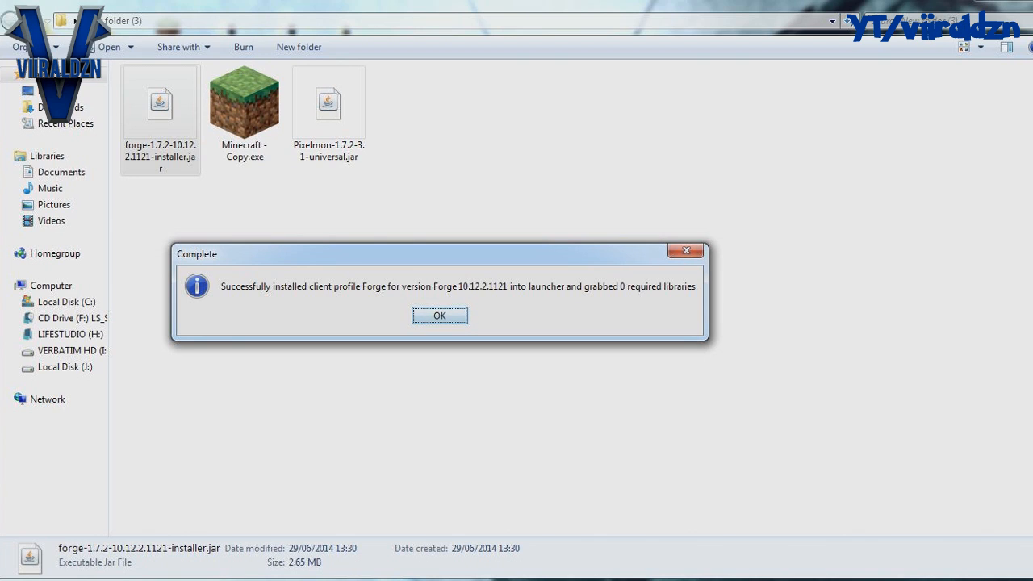
click(439, 315)
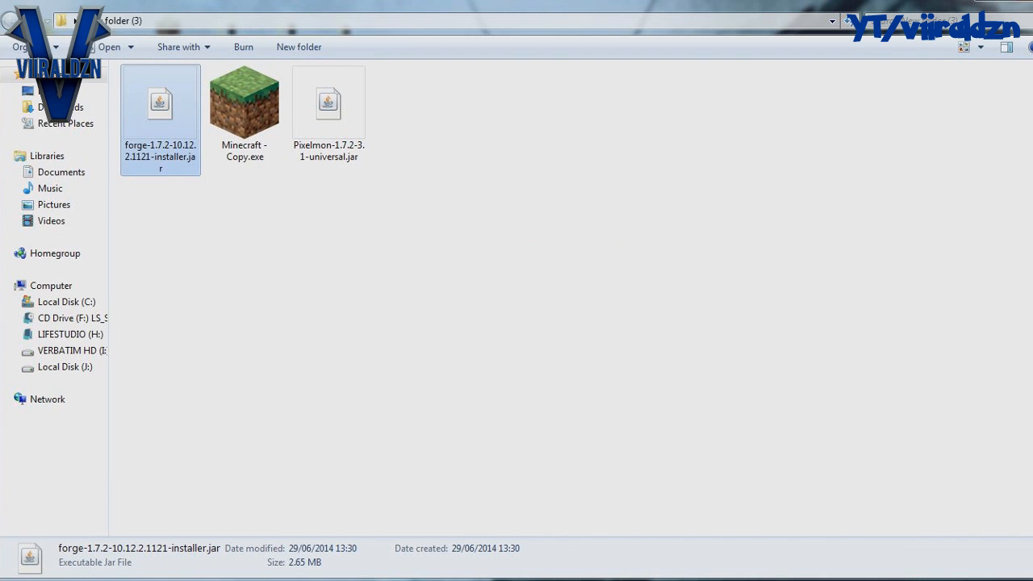
click(245, 102)
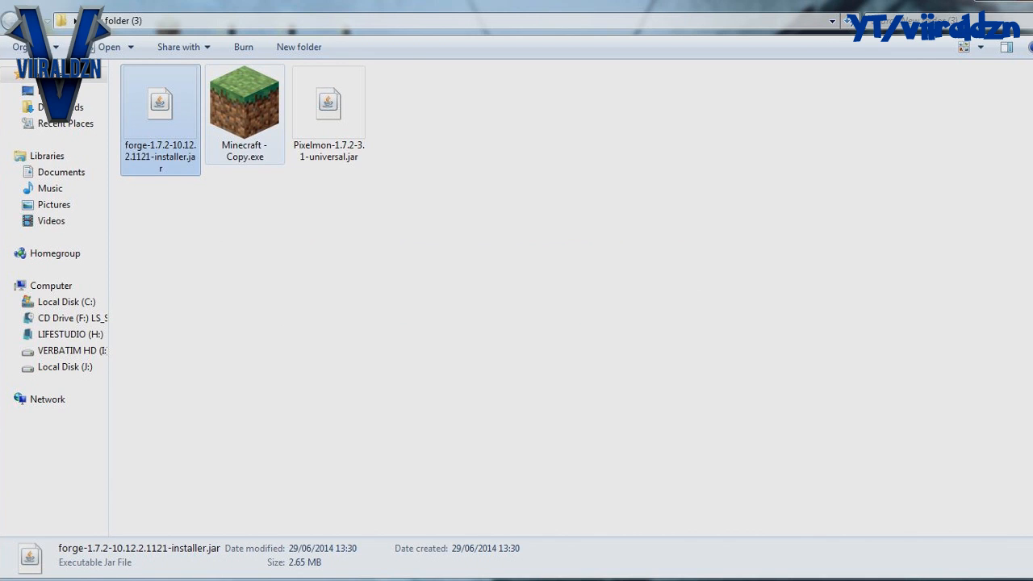
click(245, 103)
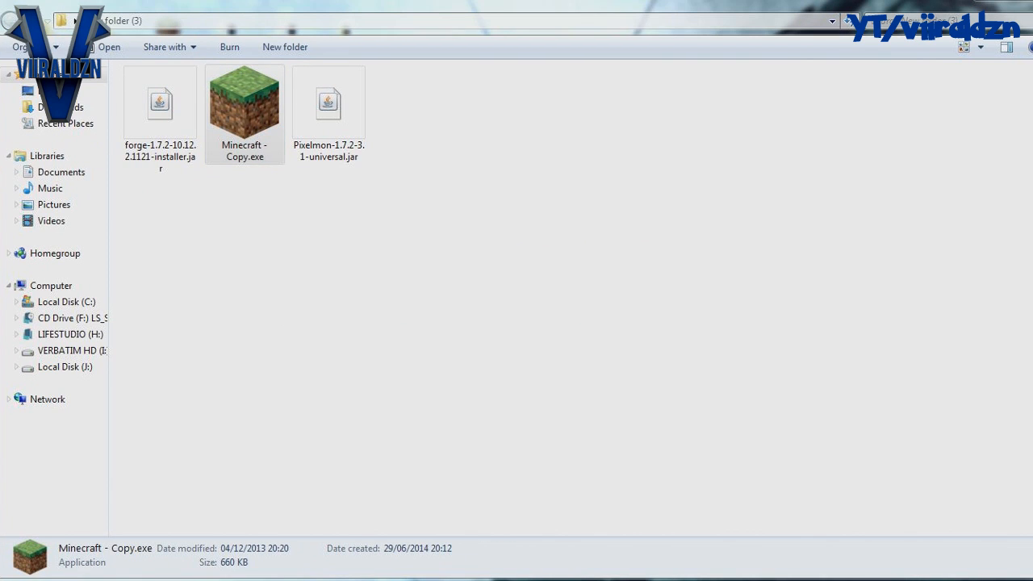
- Relaunch the launcher, continue with the logged-in account, and play the Forge profile
double_click(244, 101)
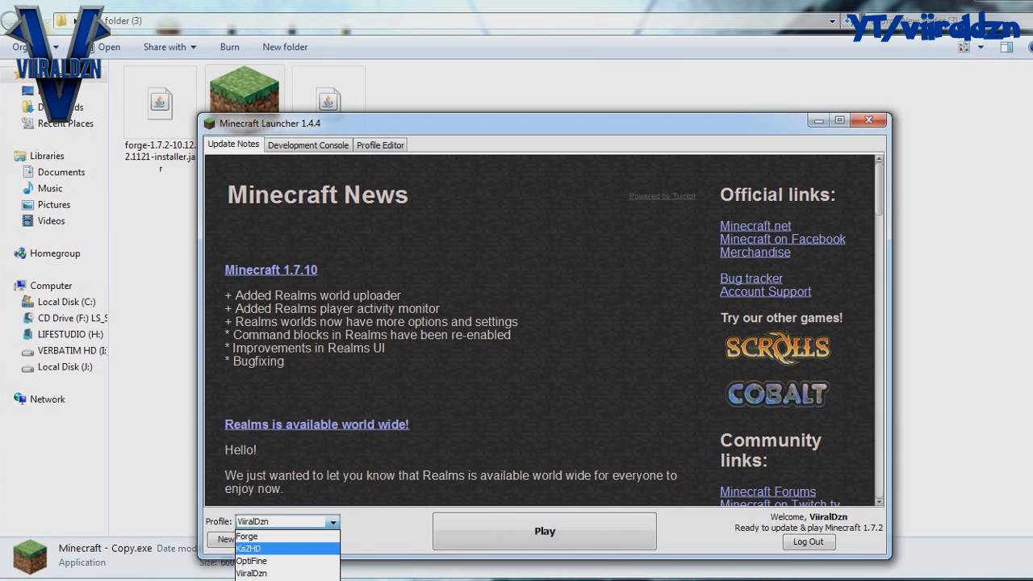
mouse_move(251, 561)
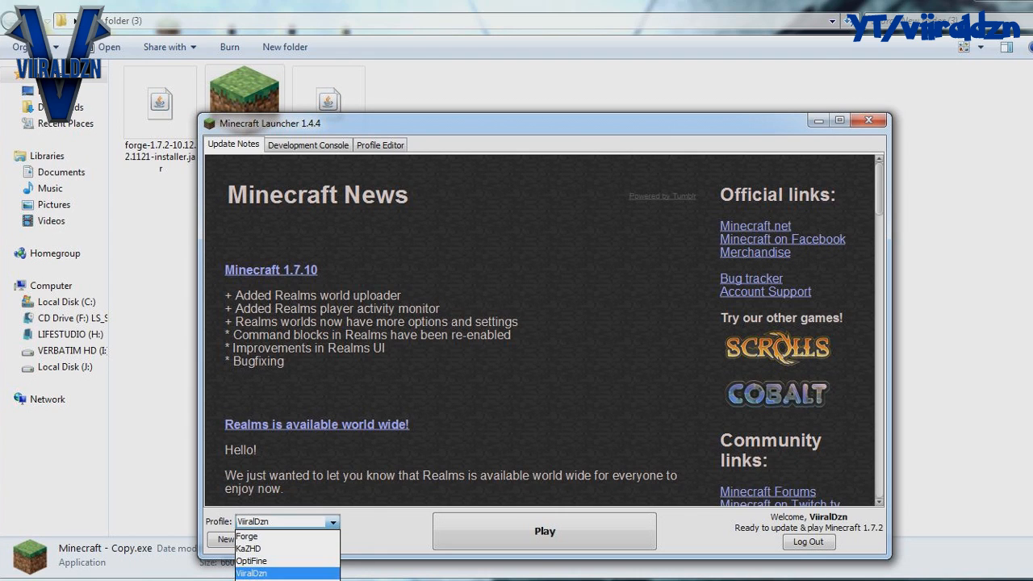
mouse_move(247, 537)
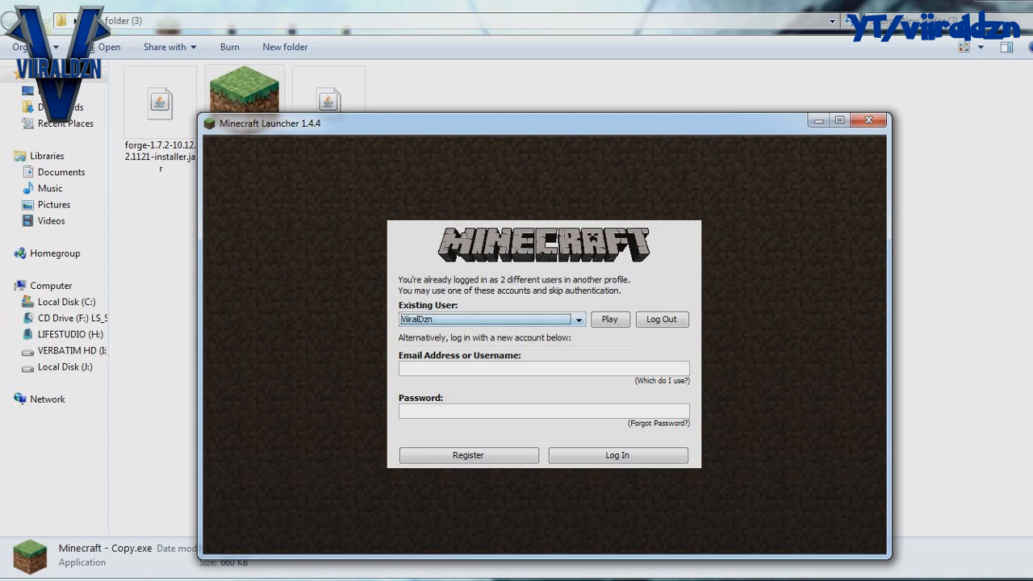
click(610, 319)
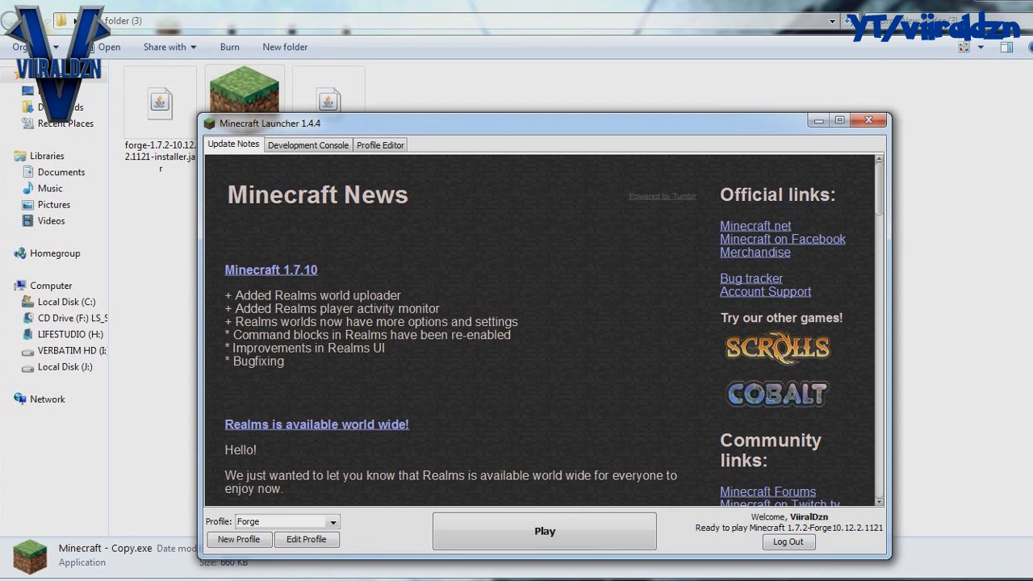
click(544, 531)
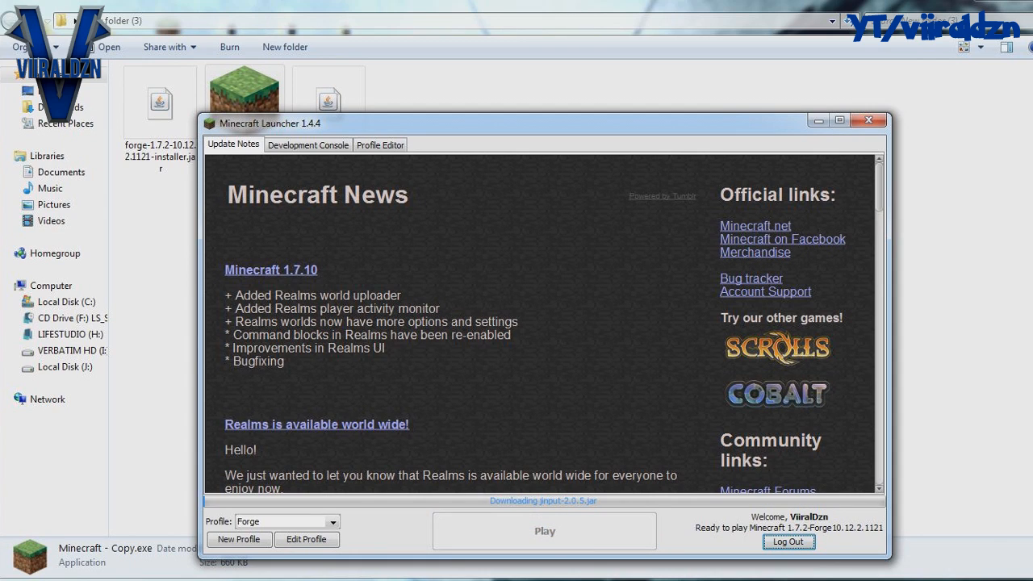
click(868, 119)
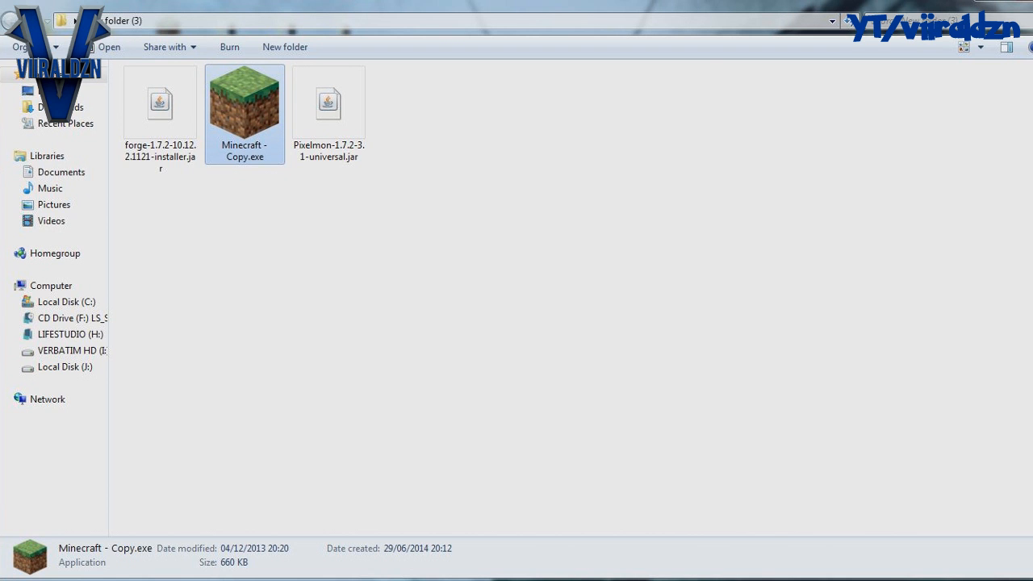
double_click(244, 103)
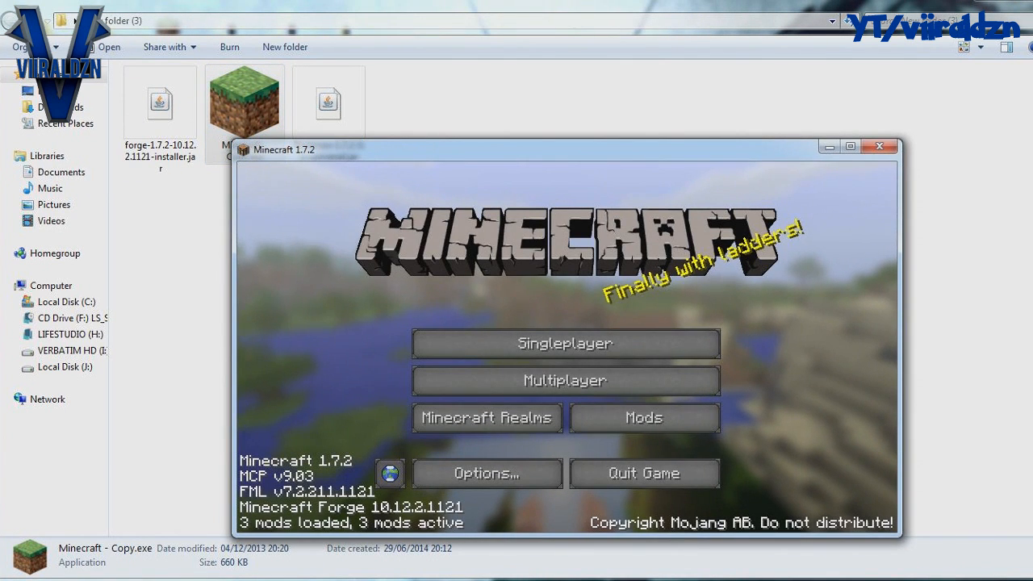
drag(564, 149, 538, 107)
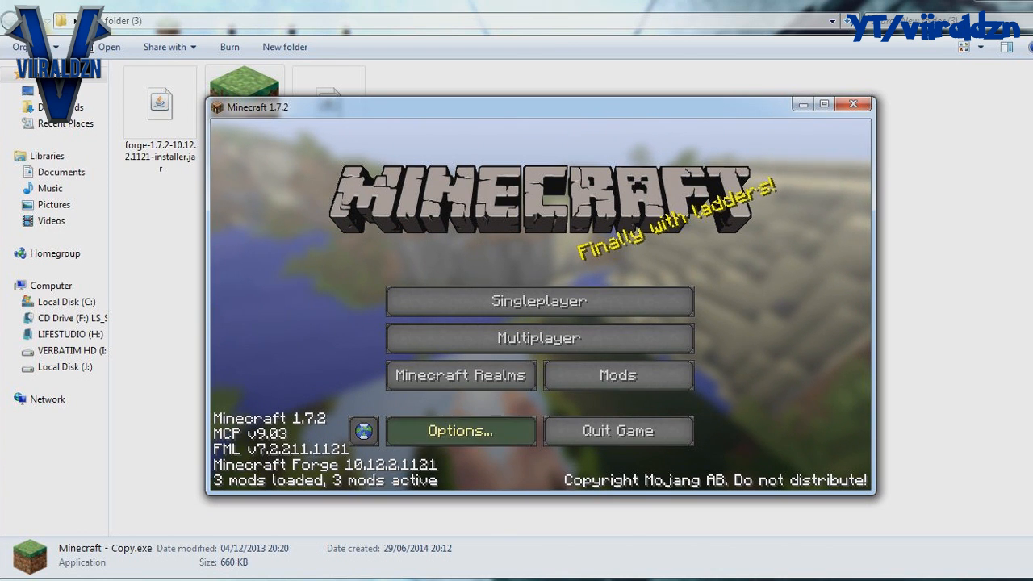
mouse_move(617, 430)
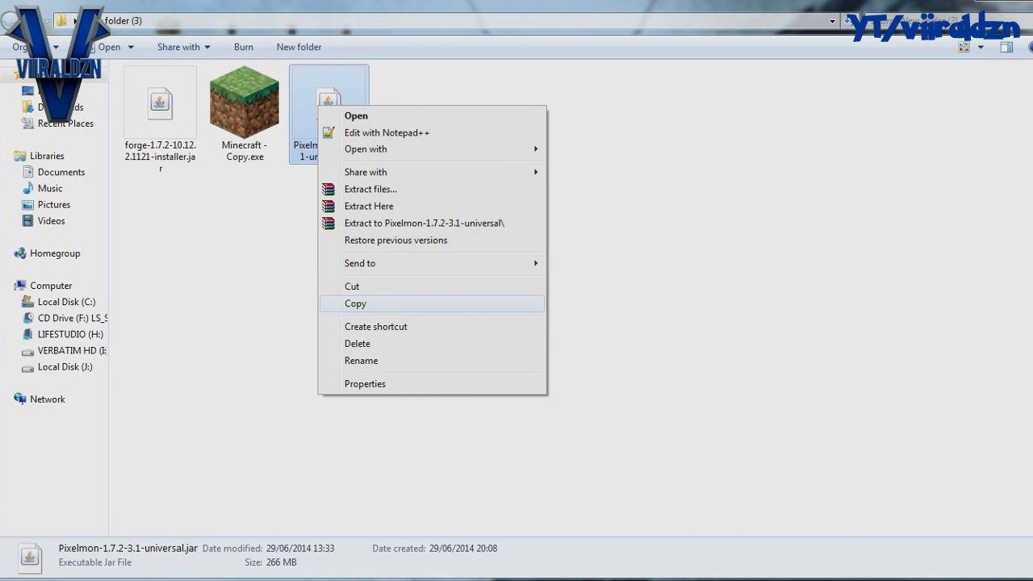
- Copy the Pixelmon jar, go to %appdata% Roaming, and select .minecraft
click(355, 303)
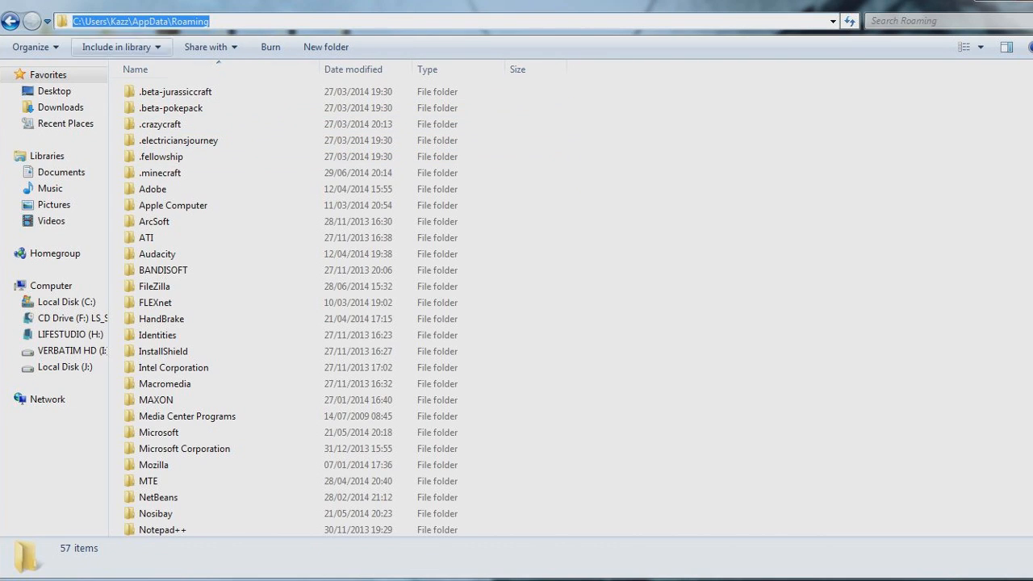
text(%appdata%)
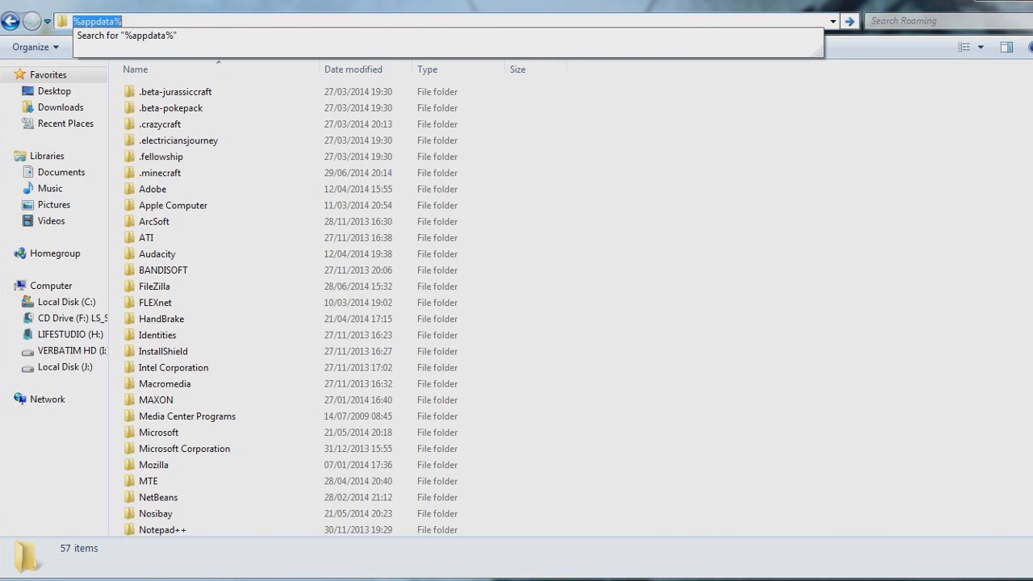
key(Enter)
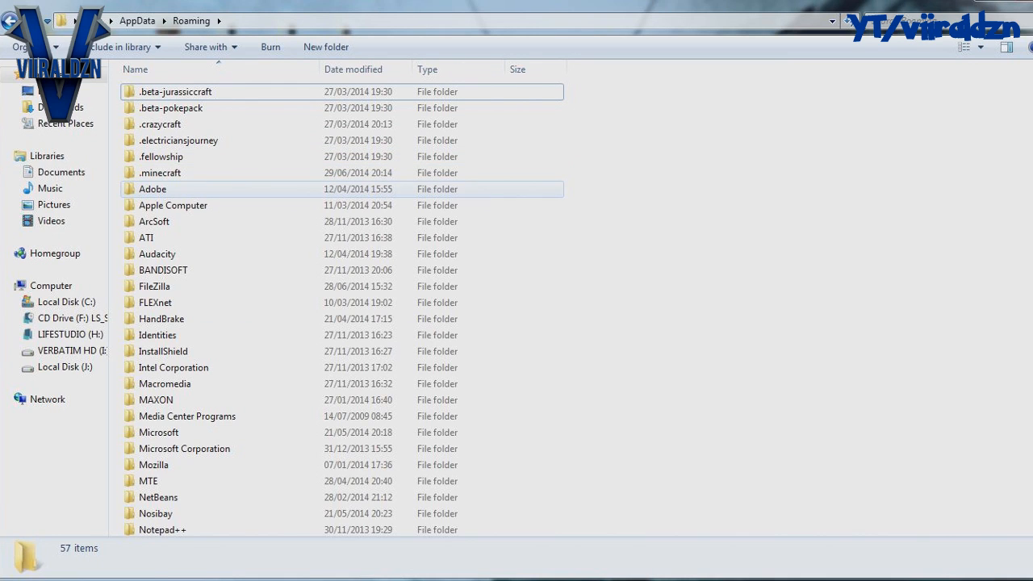
click(160, 171)
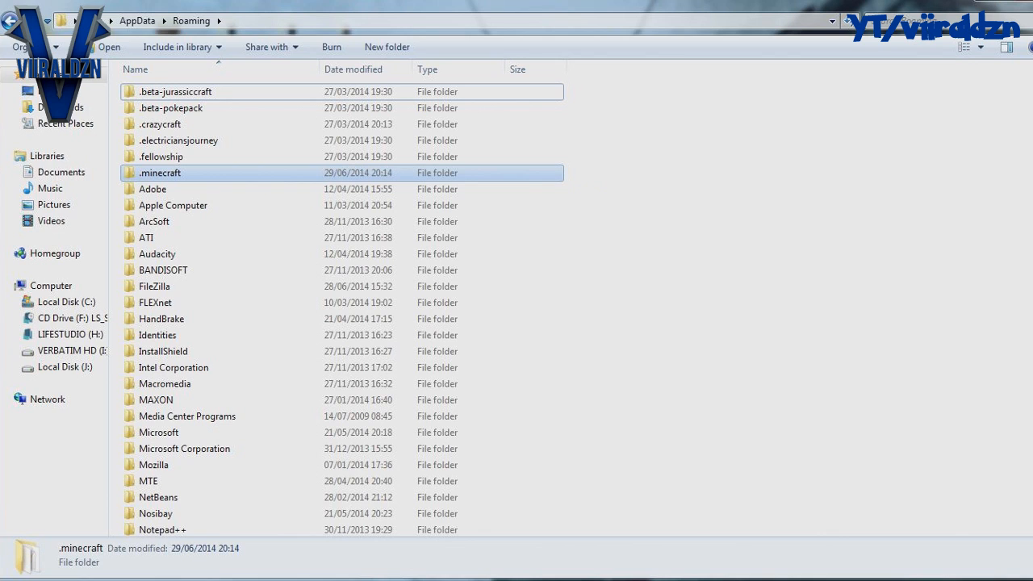
- Inside .minecraft, delete and recreate the mods folder, then paste the Pixelmon jar there
double_click(159, 173)
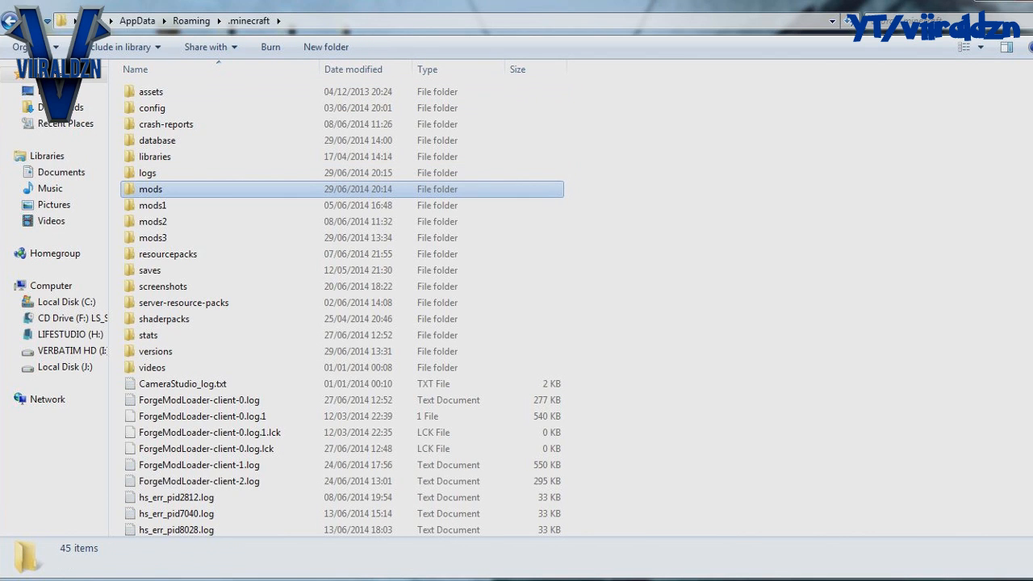
click(150, 189)
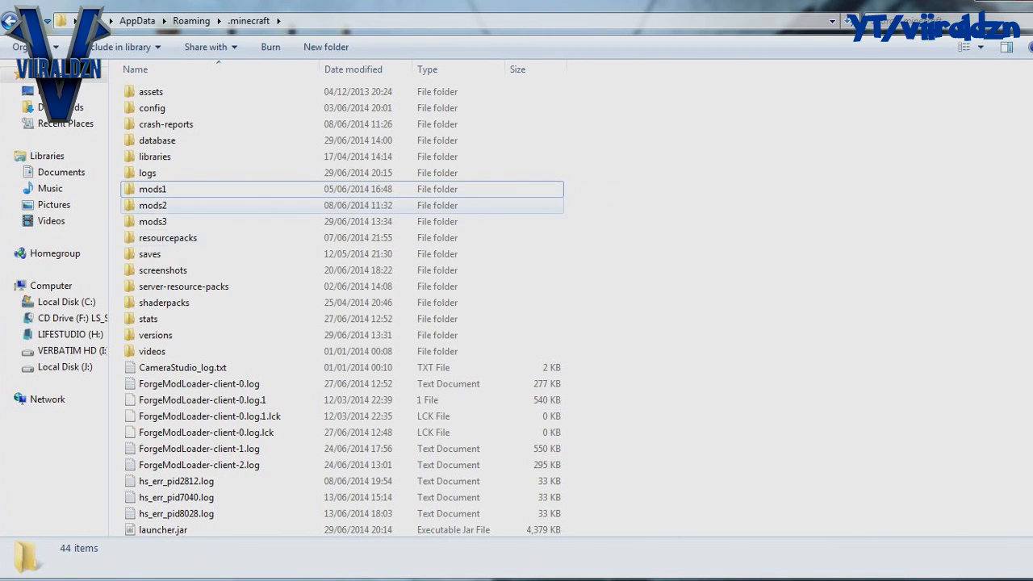
click(152, 189)
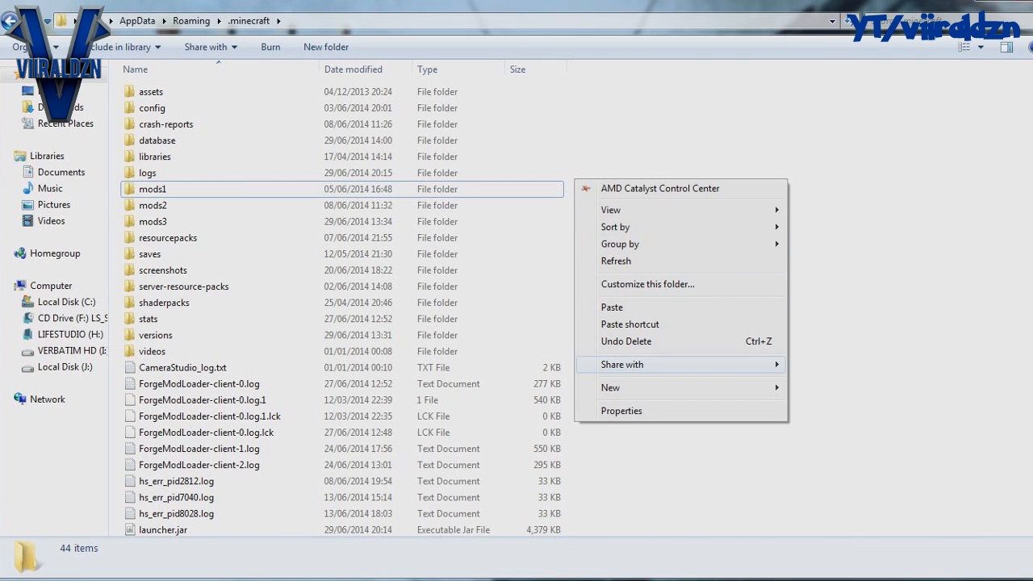
click(614, 387)
text(mods)
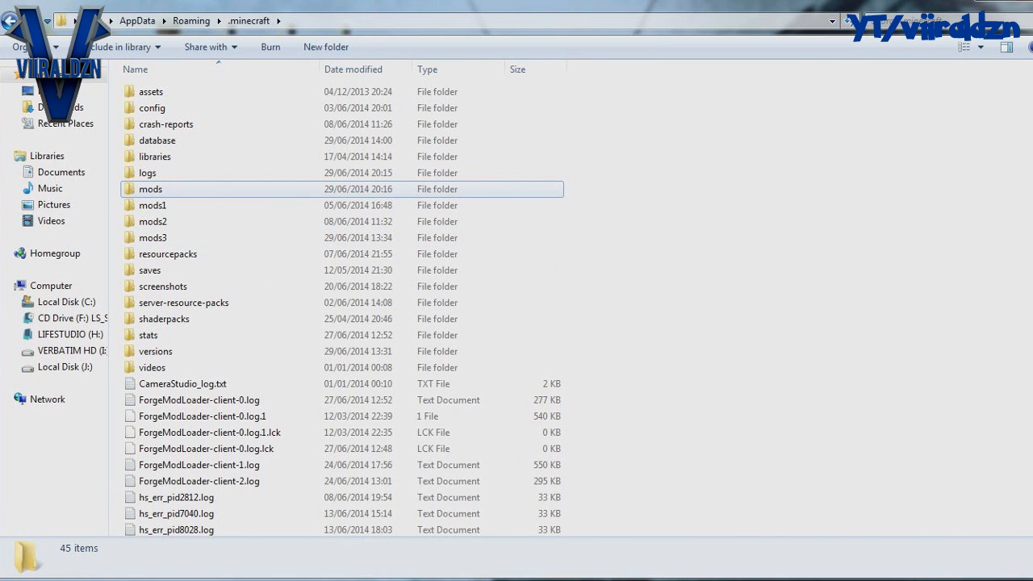
double_click(150, 188)
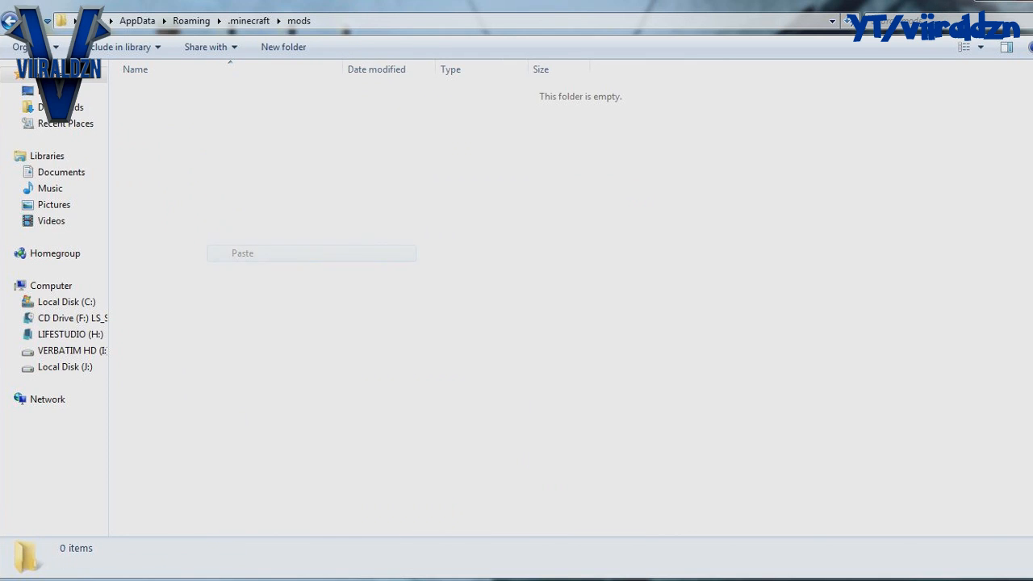
click(243, 252)
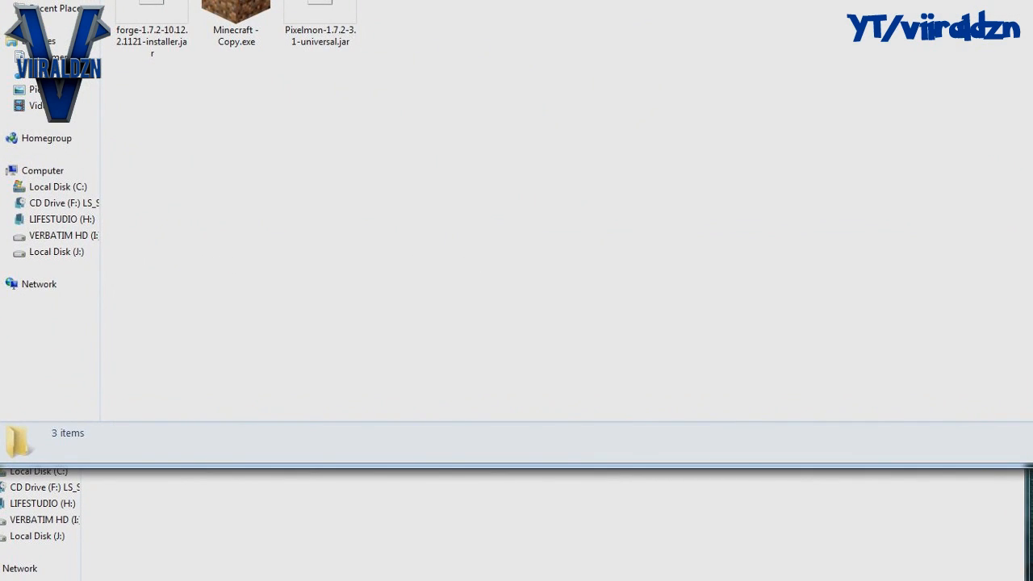
- Relaunch Minecraft - Copy.exe and play with the Forge profile
click(248, 129)
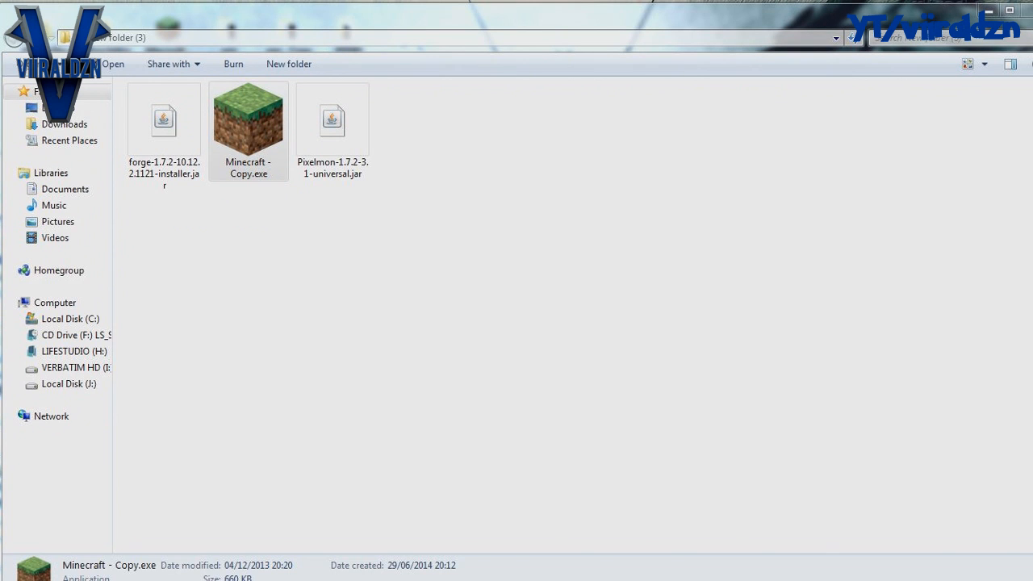
double_click(248, 130)
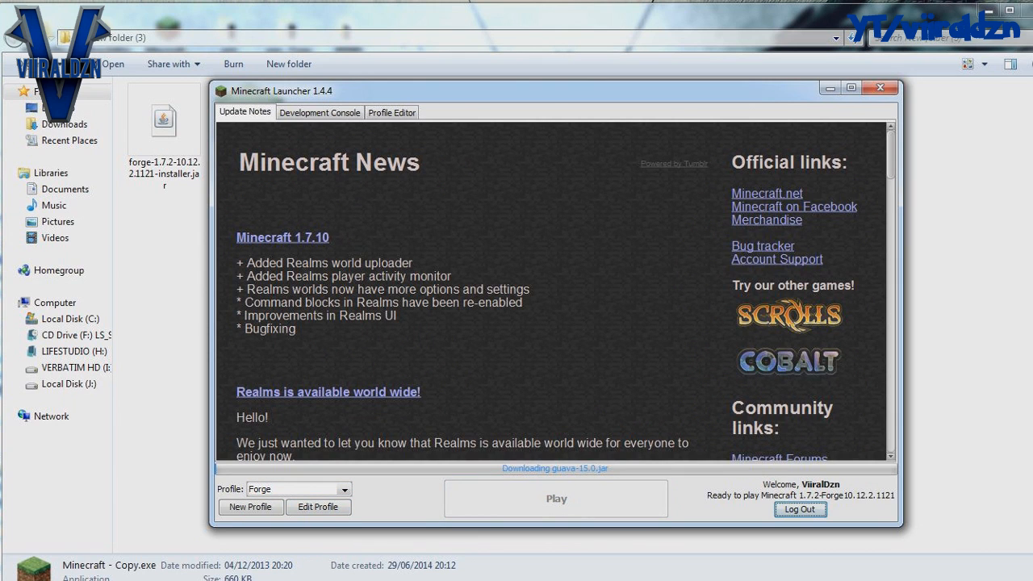
click(556, 498)
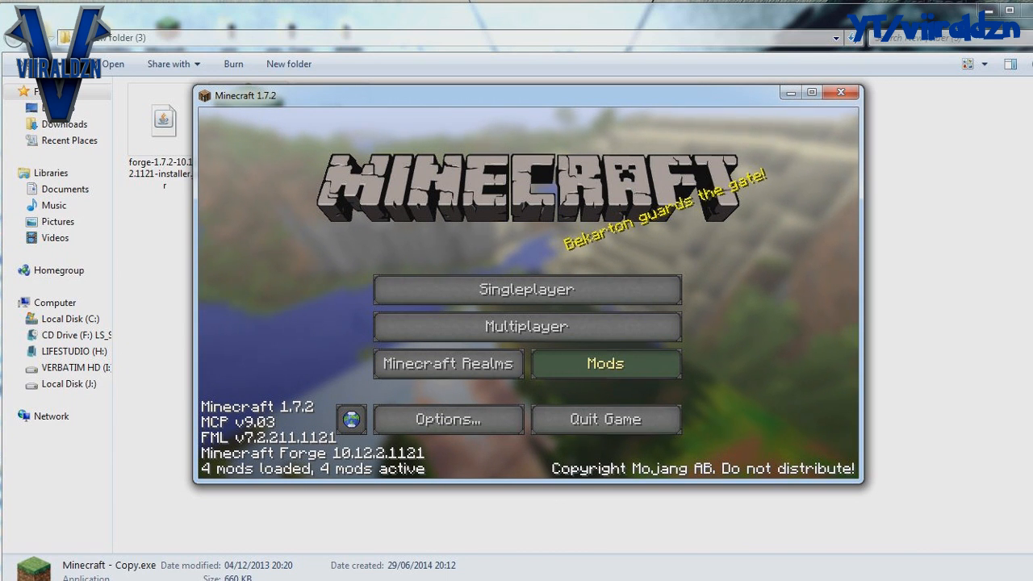
- Check Pixelmon 3.1's details in the Mods list, then open Singleplayer
click(605, 363)
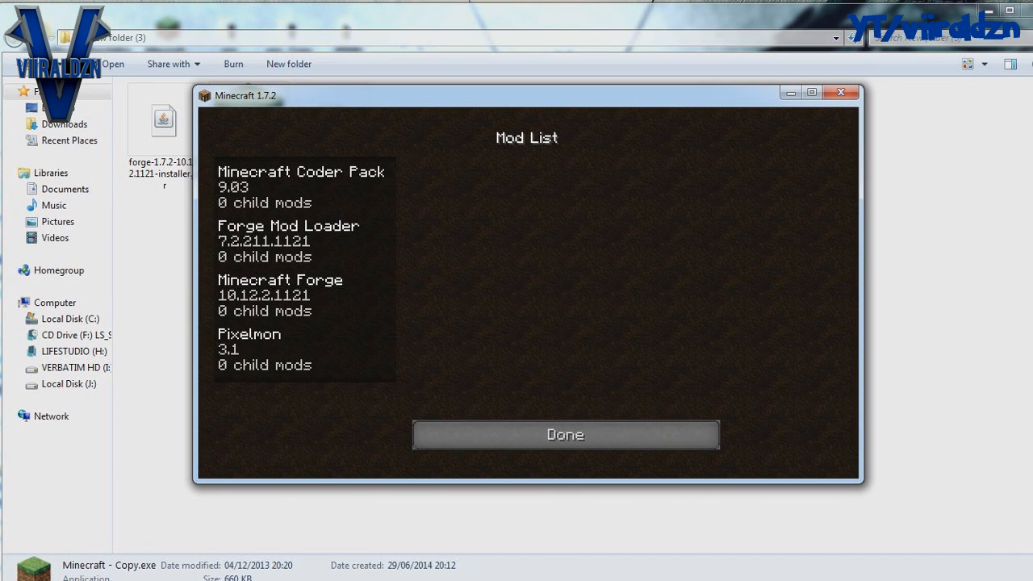
click(249, 349)
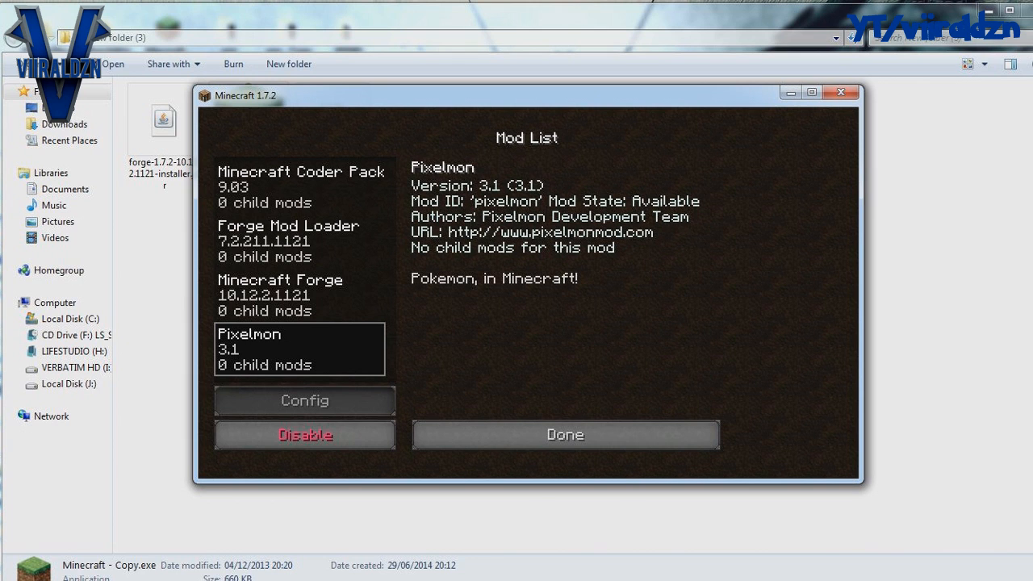
click(564, 434)
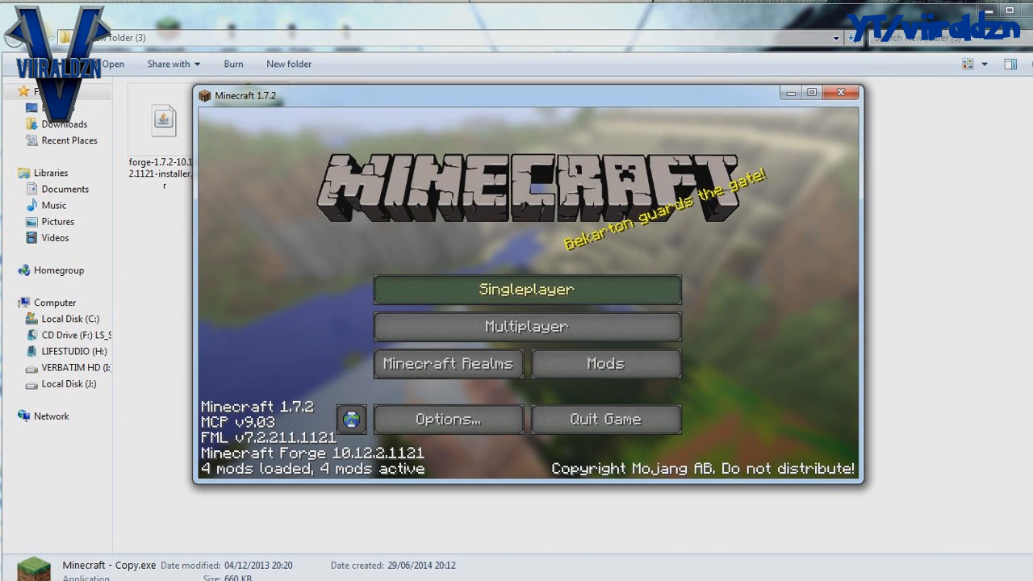
mouse_move(526, 326)
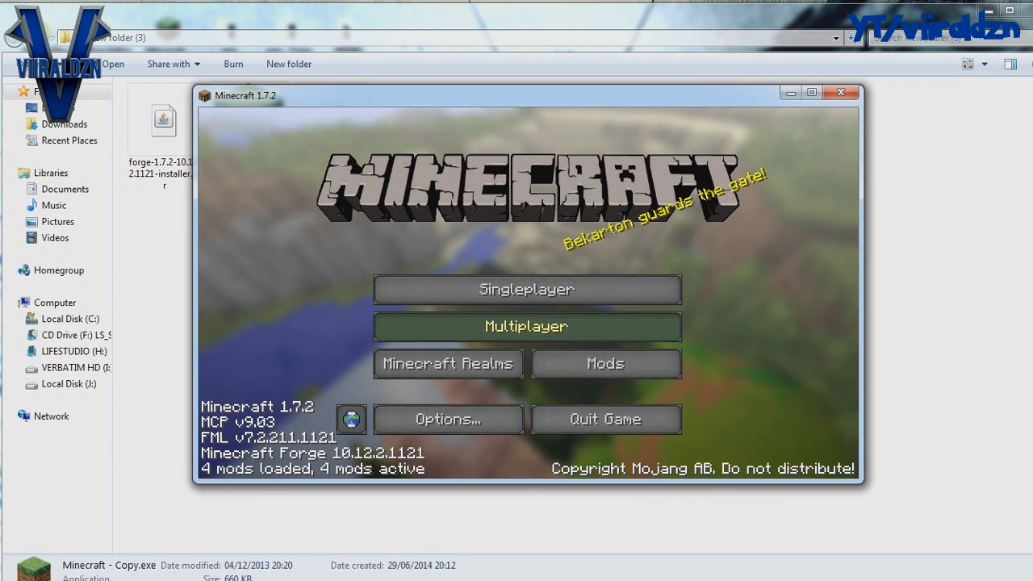
click(525, 289)
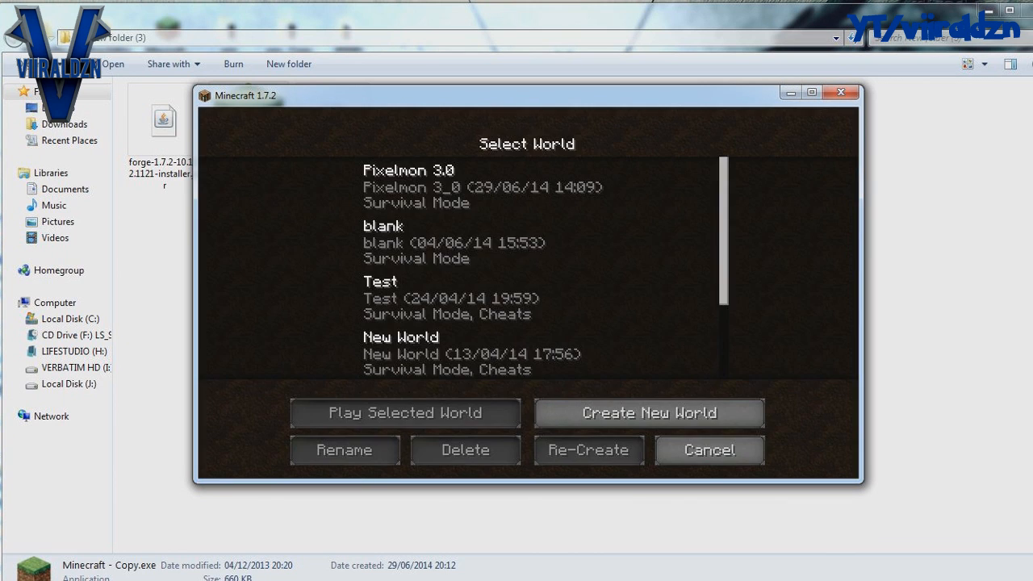